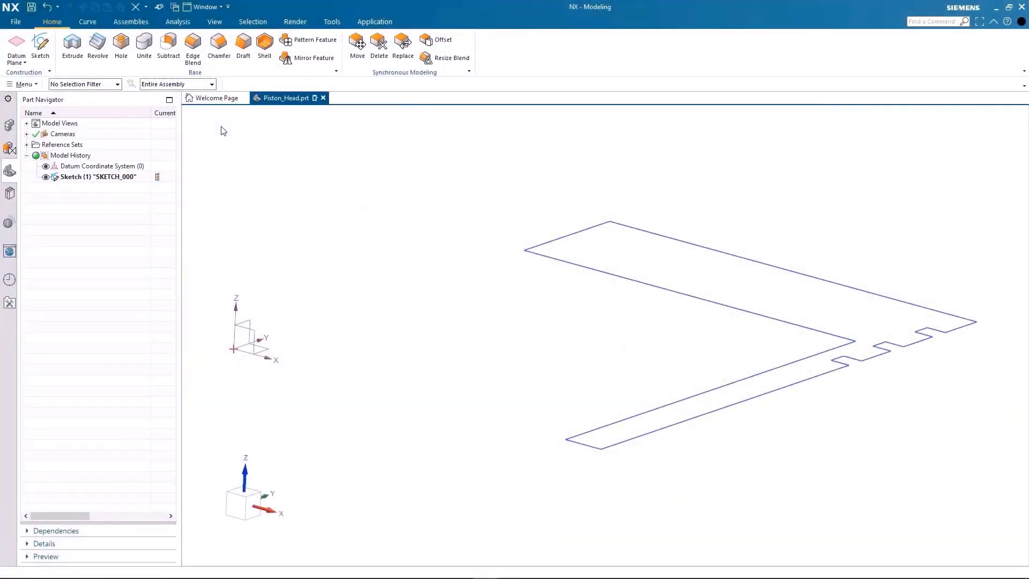
# Revolve the grooved profile sketch about its axis into the hollow piston body.
pyautogui.click(97, 42)
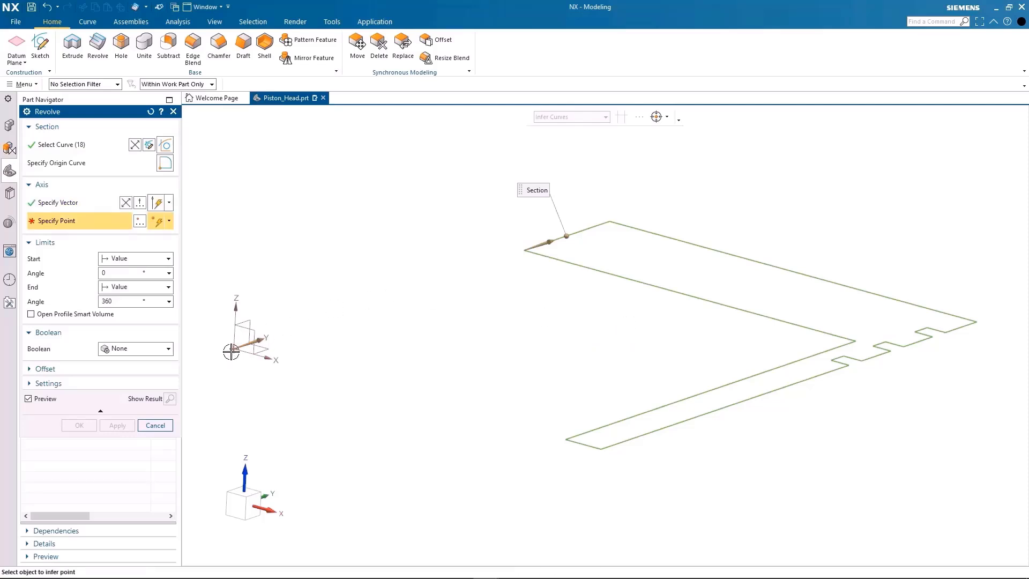
pyautogui.click(78, 425)
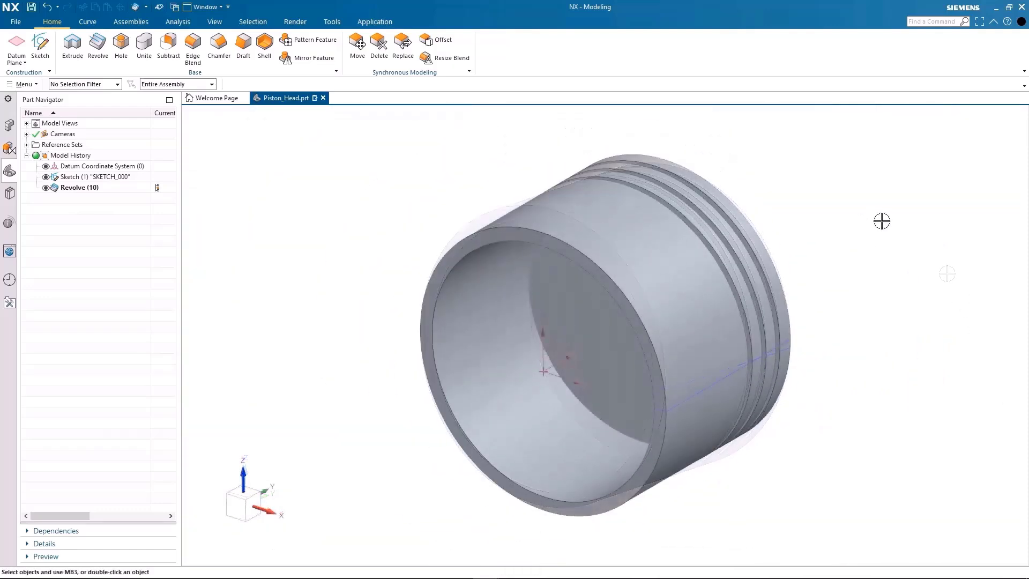
# Edit SKETCH_000 and change the overall width dimension from 63 to 79.
pyautogui.doubleClick(77, 176)
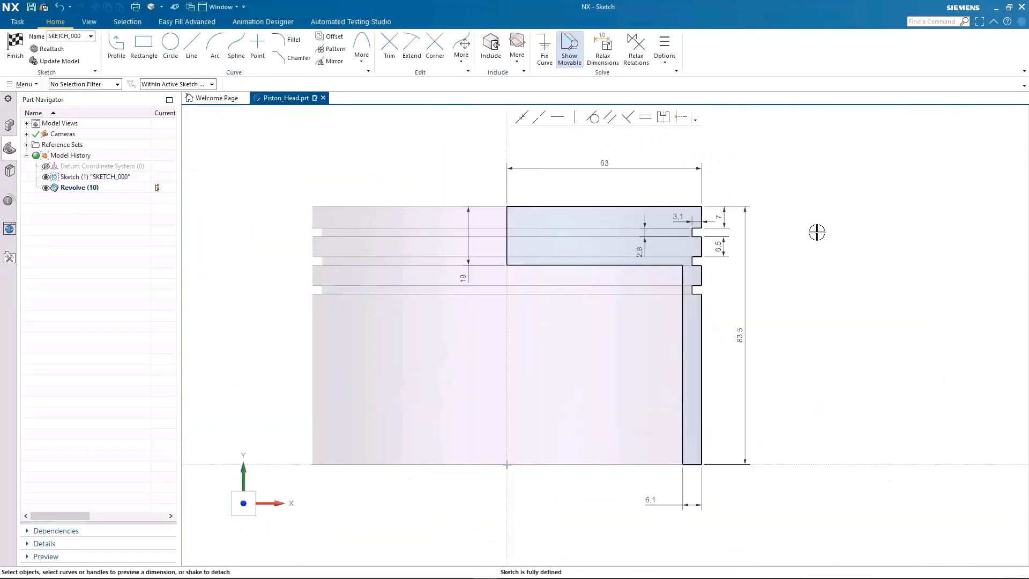
pyautogui.click(88, 21)
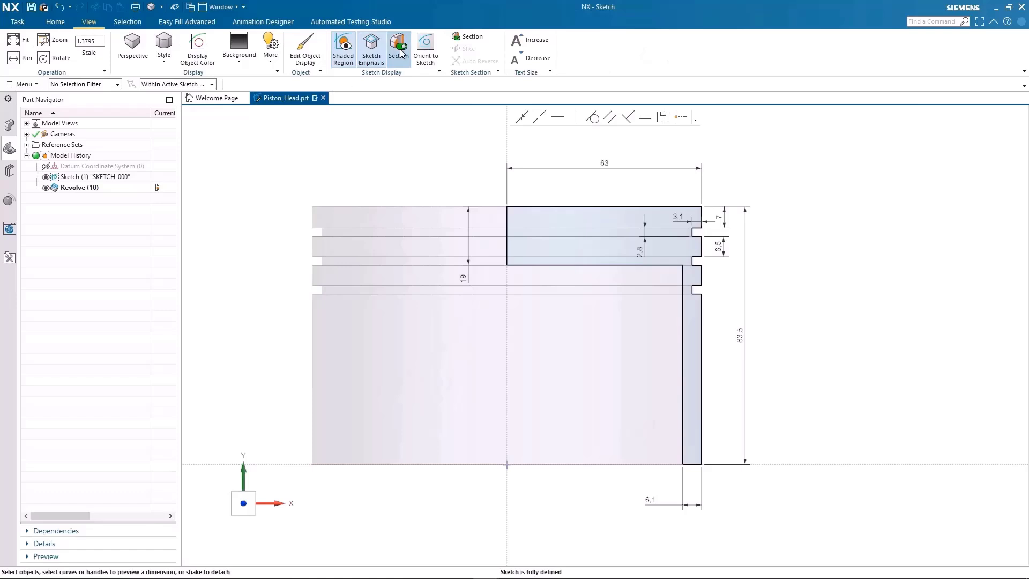
pyautogui.click(398, 47)
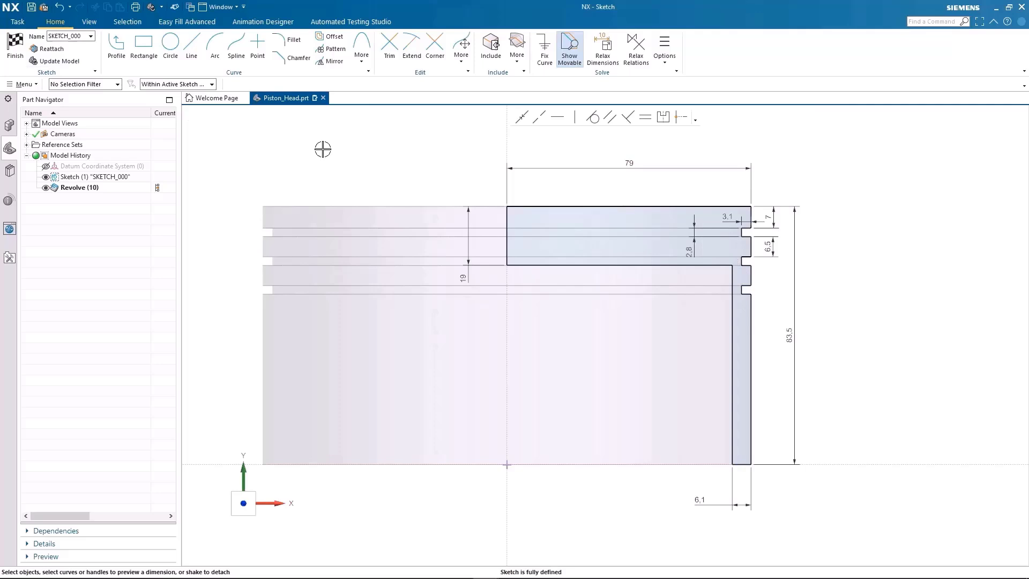
pyautogui.moveTo(487, 171)
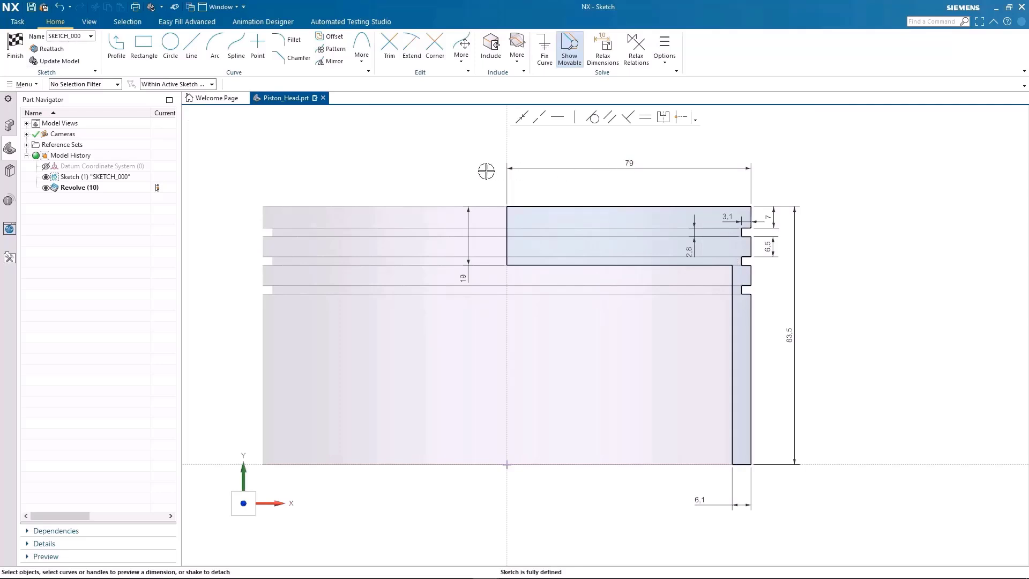
# Sketch a rectangle straddling the vertical axis and fillet its top corners in SKETCH_001.
pyautogui.click(10, 41)
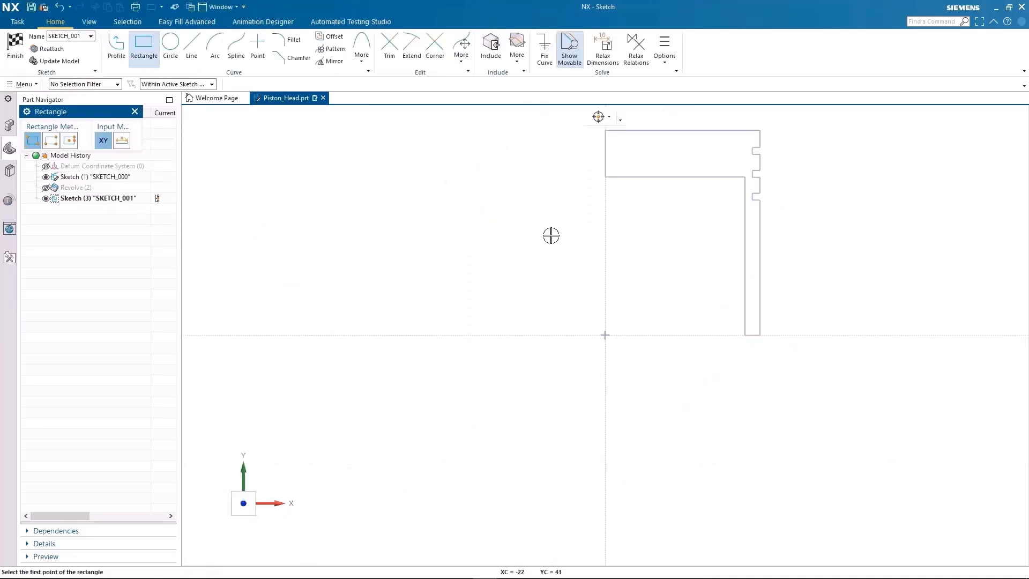
pyautogui.moveTo(544, 236); pyautogui.dragTo(671, 420)
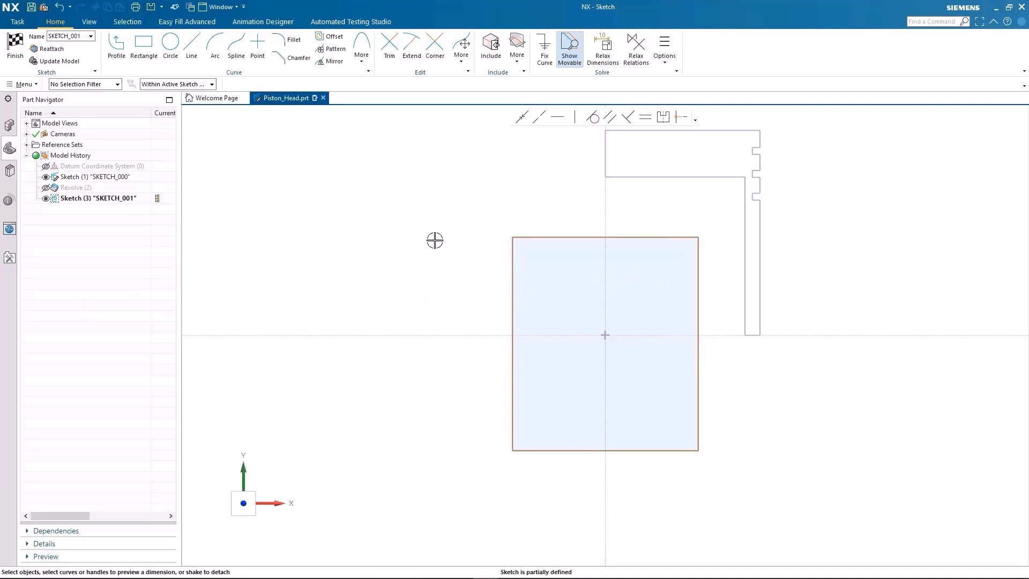
pyautogui.click(292, 41)
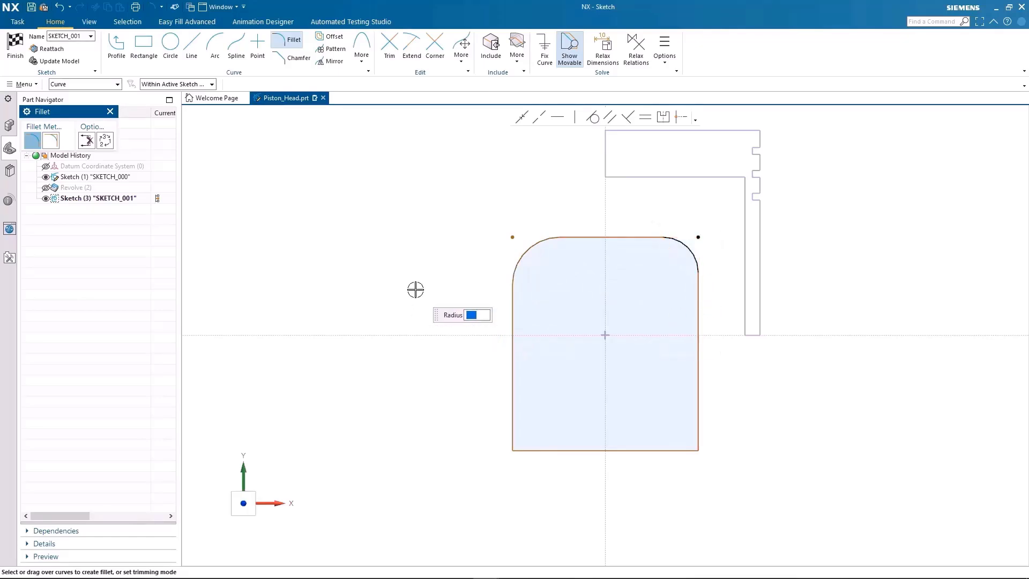
pyautogui.click(11, 49)
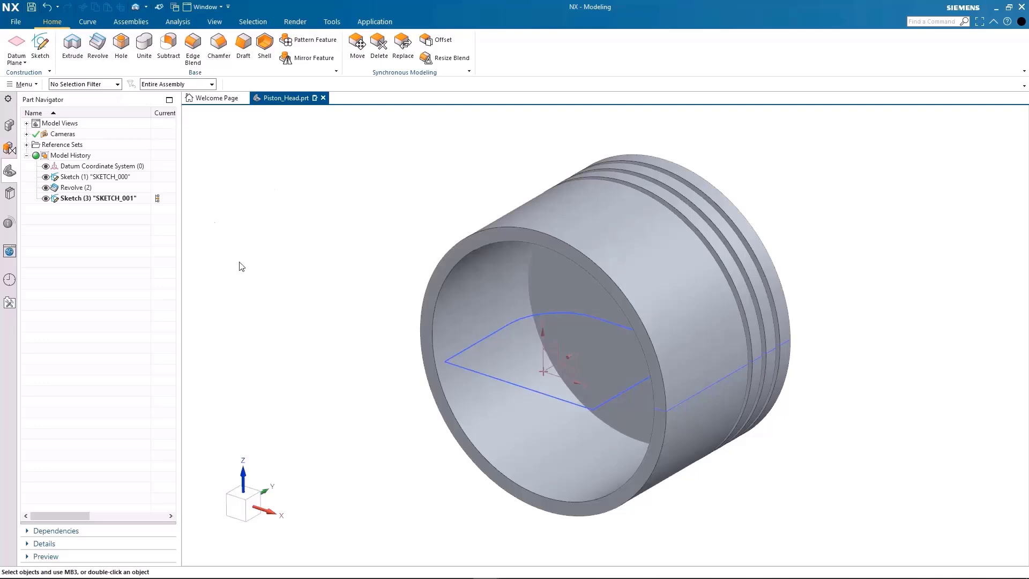
# Extrude the rounded rectangle with Symmetric Value and Subtract to cut through the body.
pyautogui.click(70, 40)
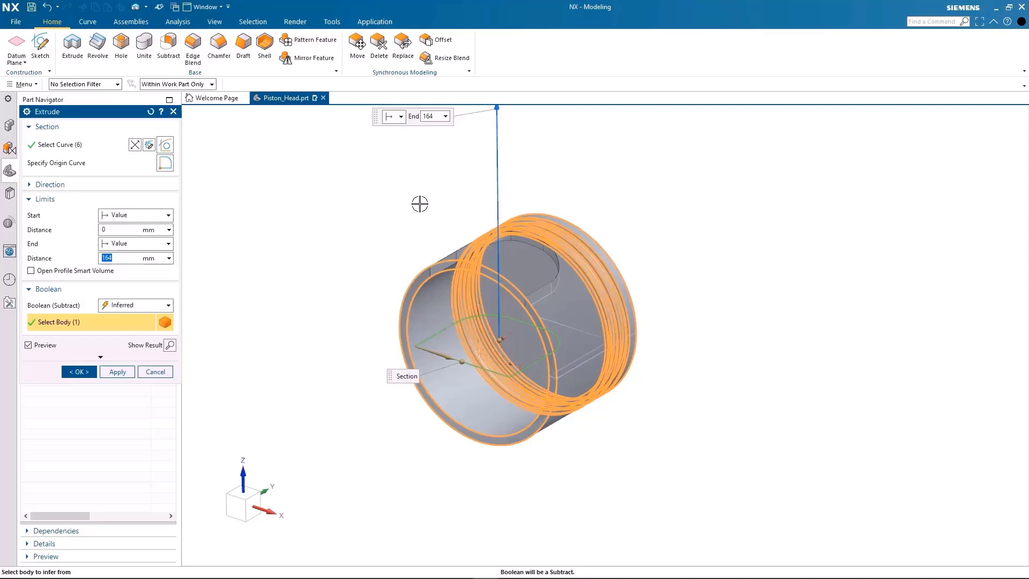
pyautogui.moveTo(497, 348)
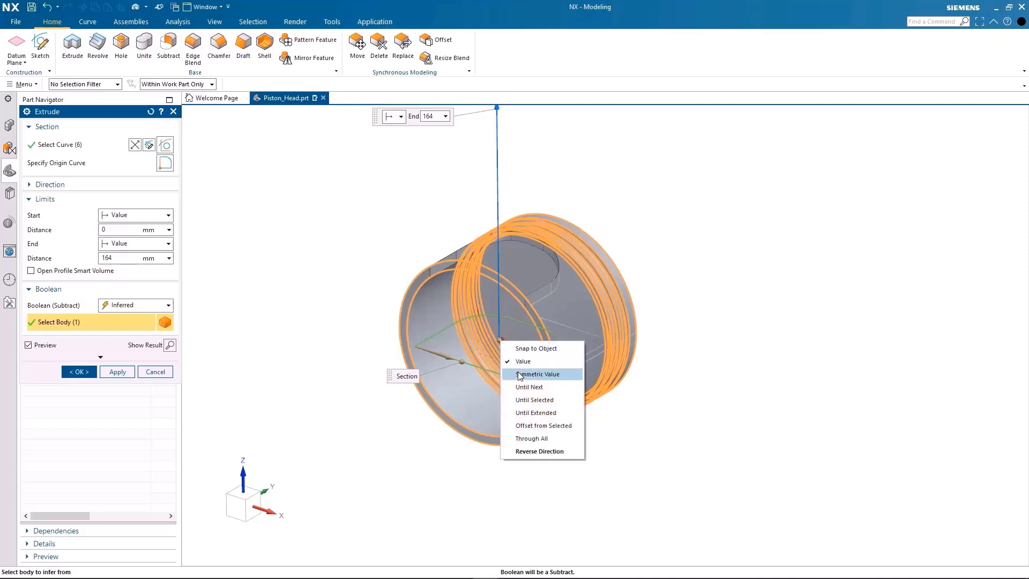
pyautogui.click(537, 374)
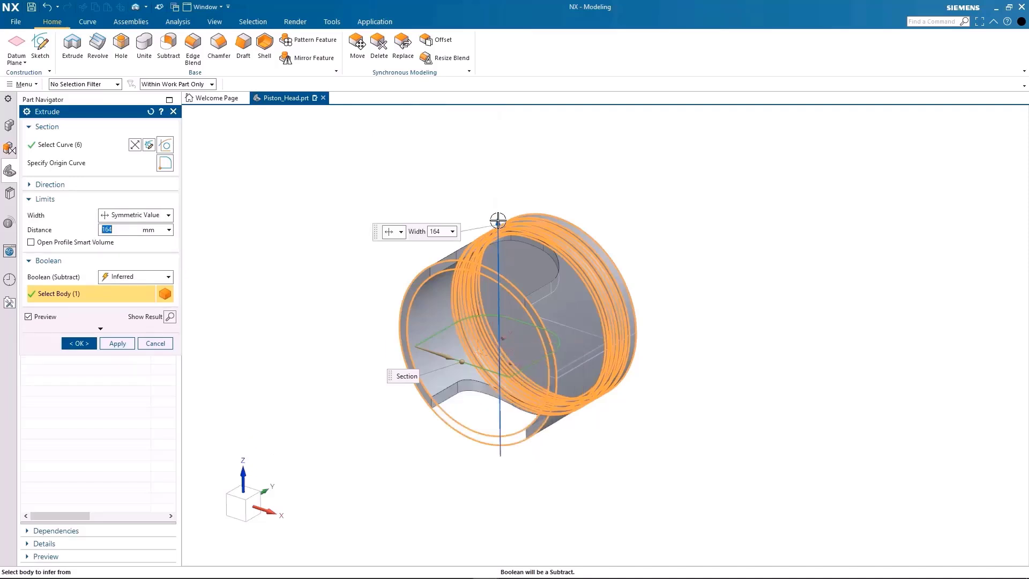
pyautogui.click(78, 343)
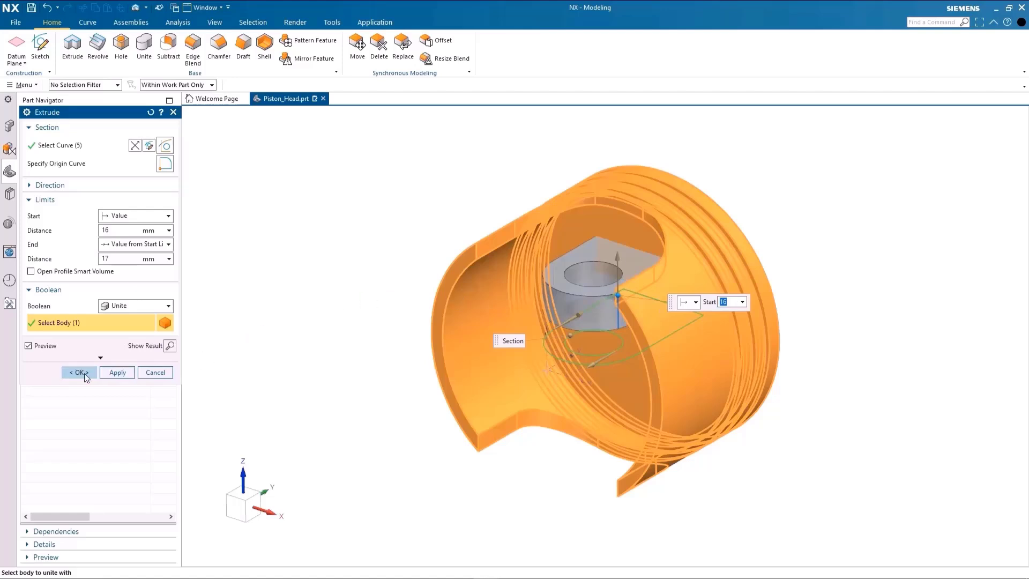
# Confirm the pin boss unite extrusion with its M4 x 0.7 threaded hole.
pyautogui.click(78, 373)
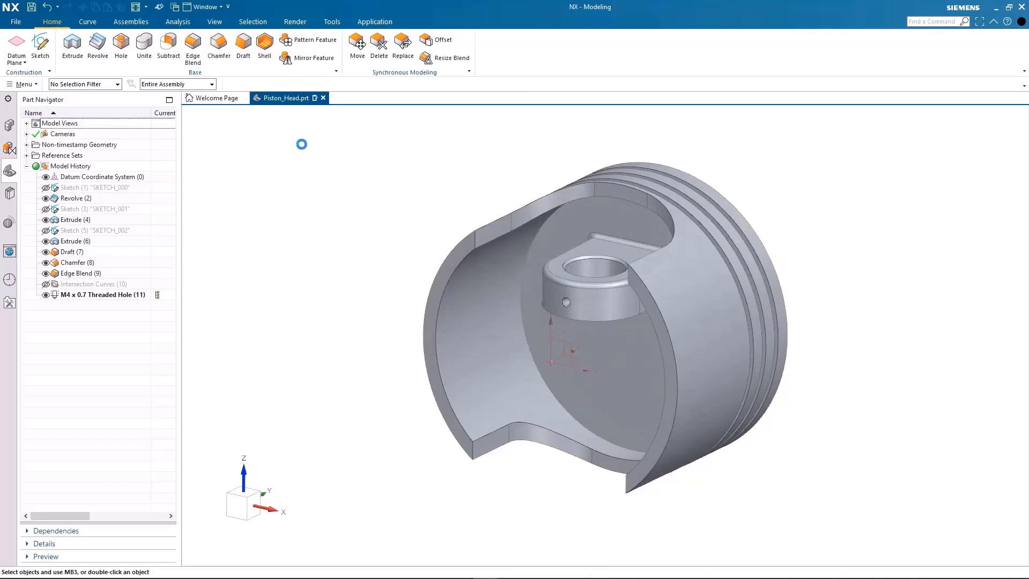
pyautogui.click(288, 57)
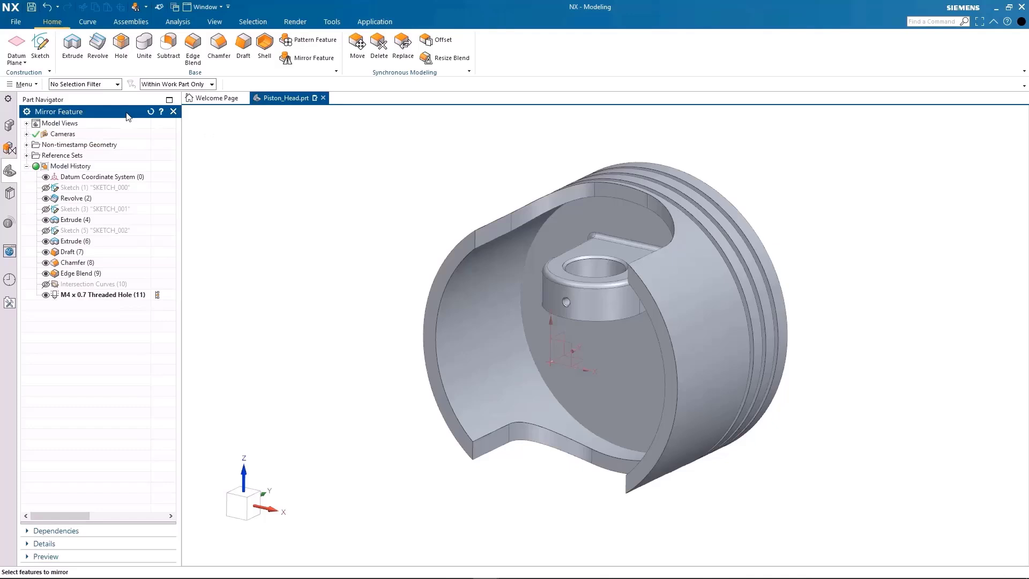
pyautogui.moveTo(142, 146)
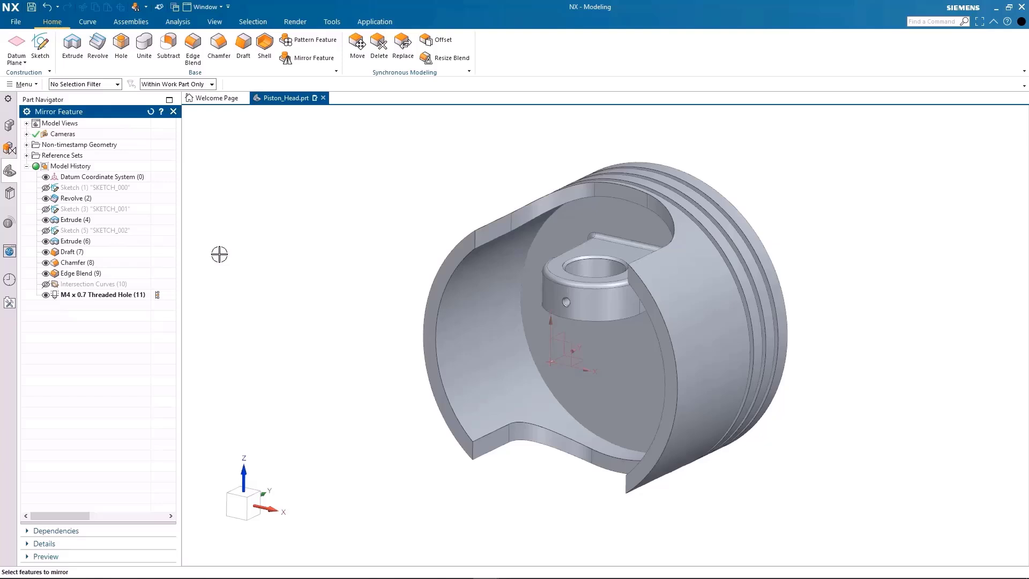
# Mirror the boss features across the existing plane to the opposite side.
pyautogui.click(71, 240)
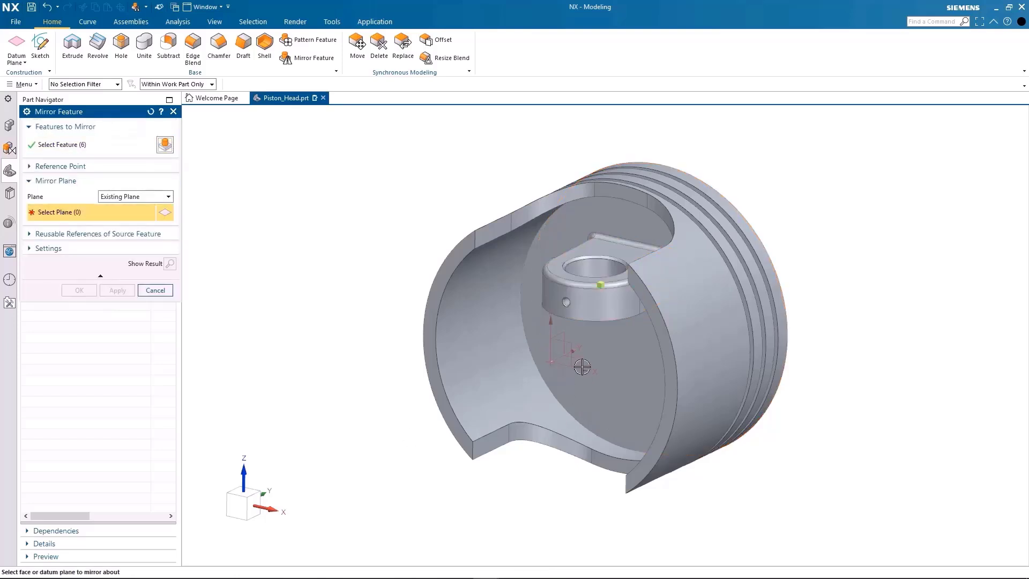
pyautogui.click(581, 369)
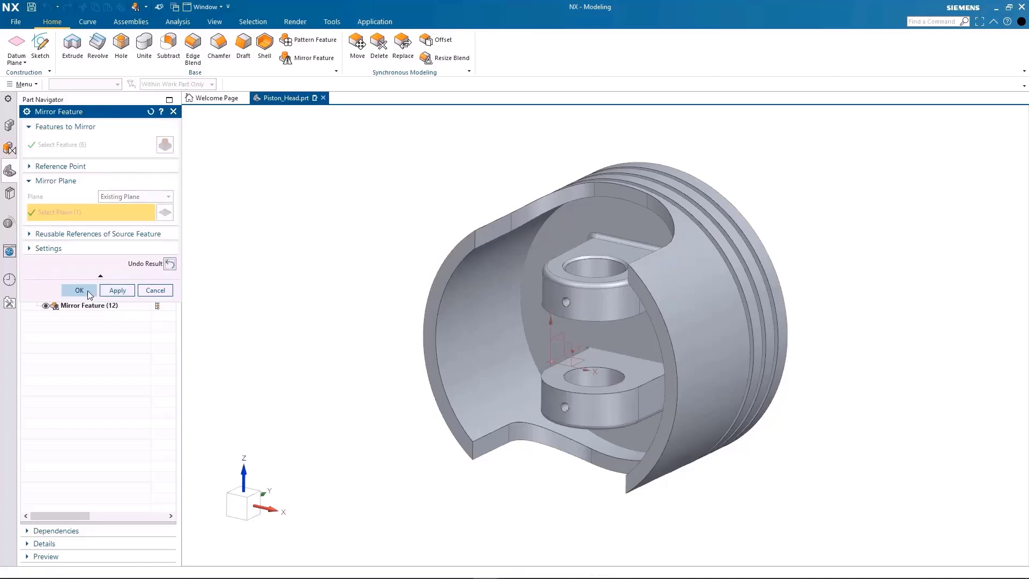
pyautogui.click(79, 289)
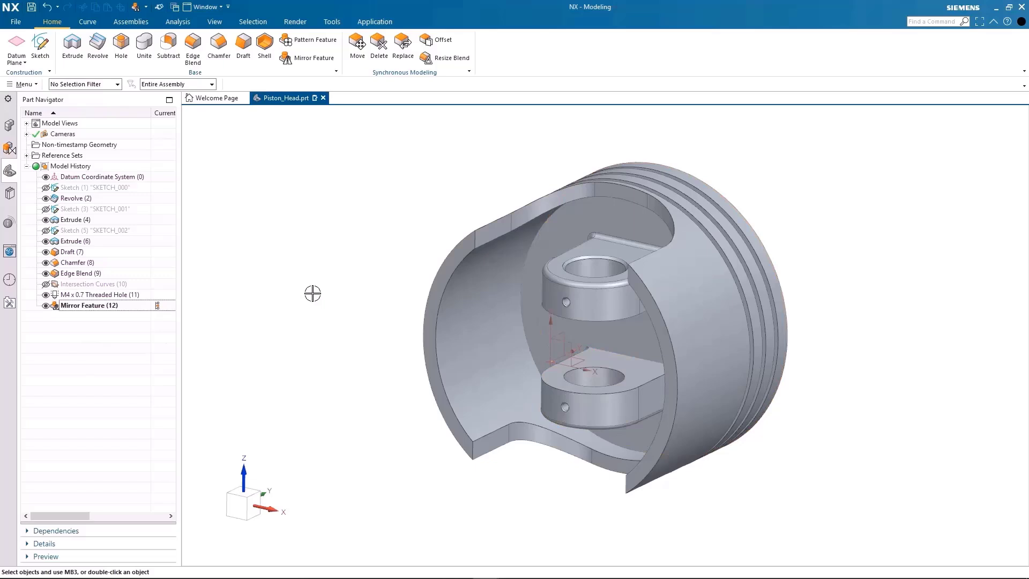
pyautogui.moveTo(306, 290)
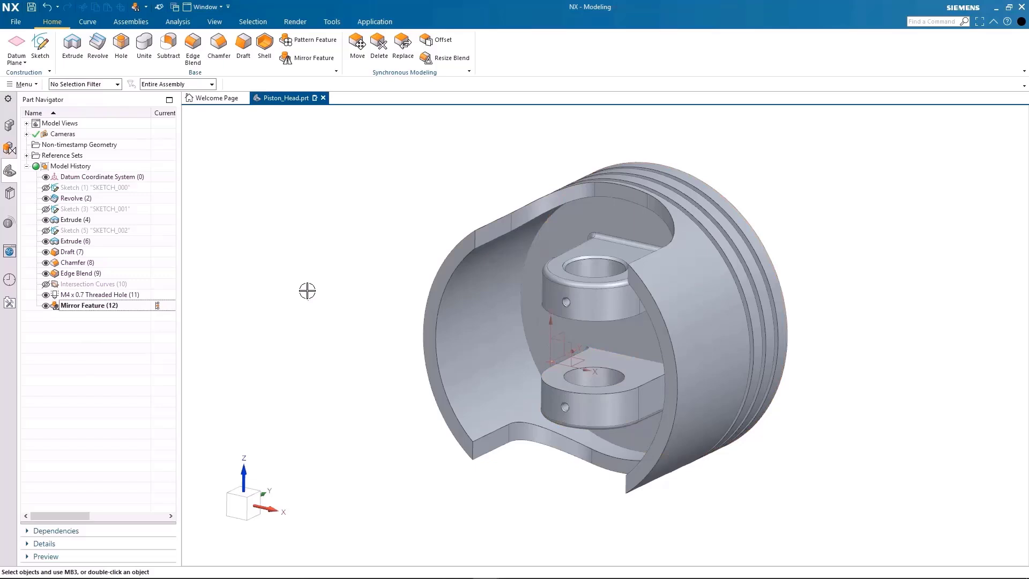